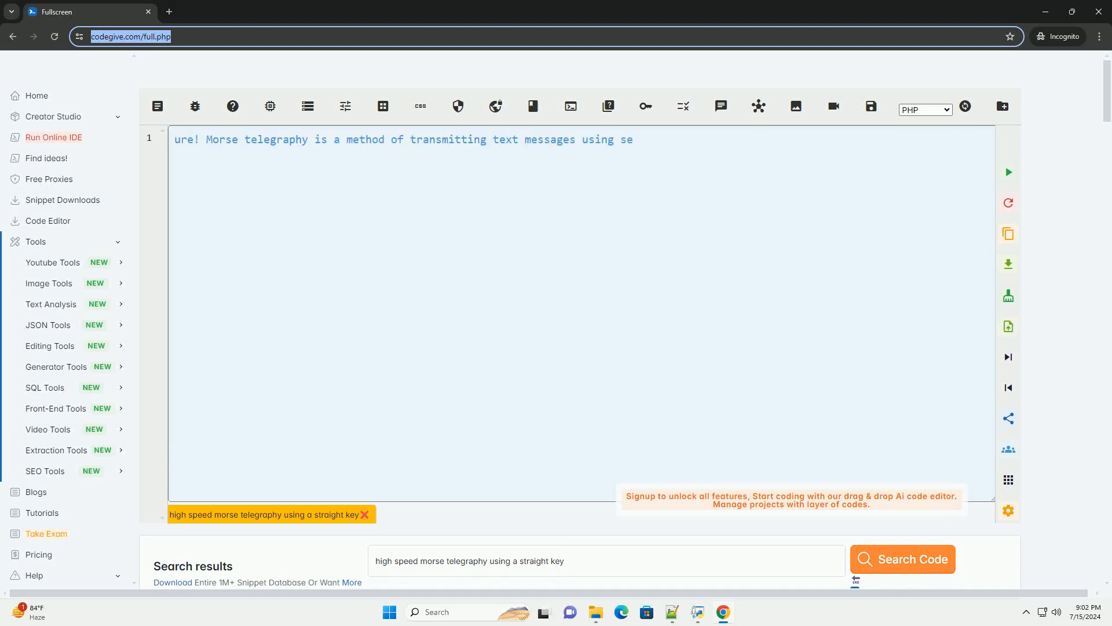
{"action": "type", "text": "quences of dots and dashes to represent letters, numbers, and punctuation. High-speed Morse tele"}
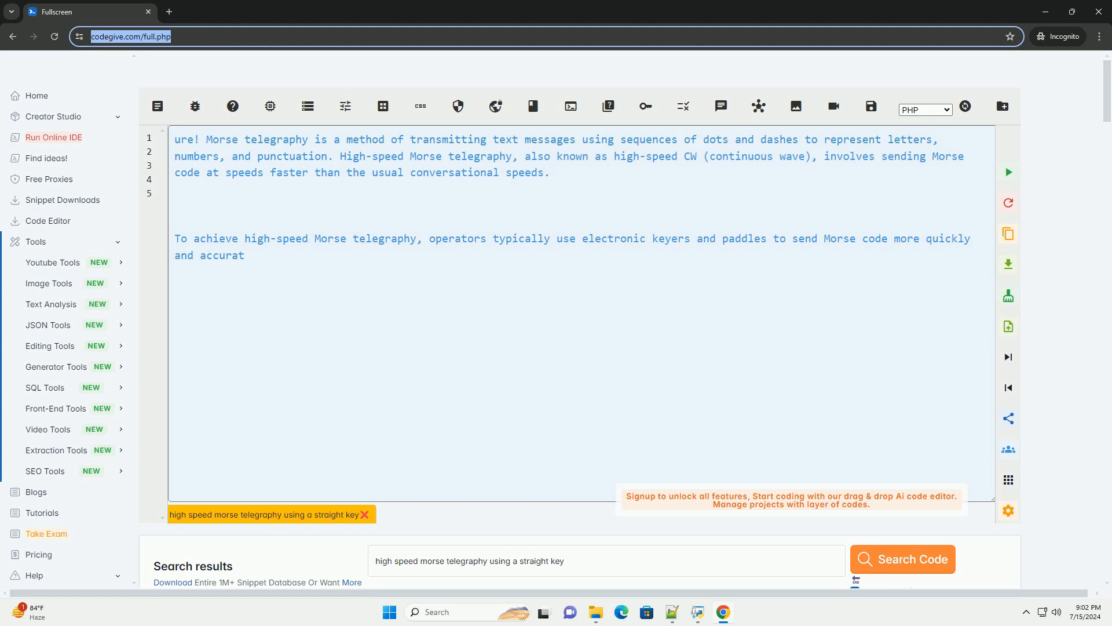
{"action": "type", "text": "ely. However, for the purpose of this tutorial, let's focus on using a traditional straight key."}
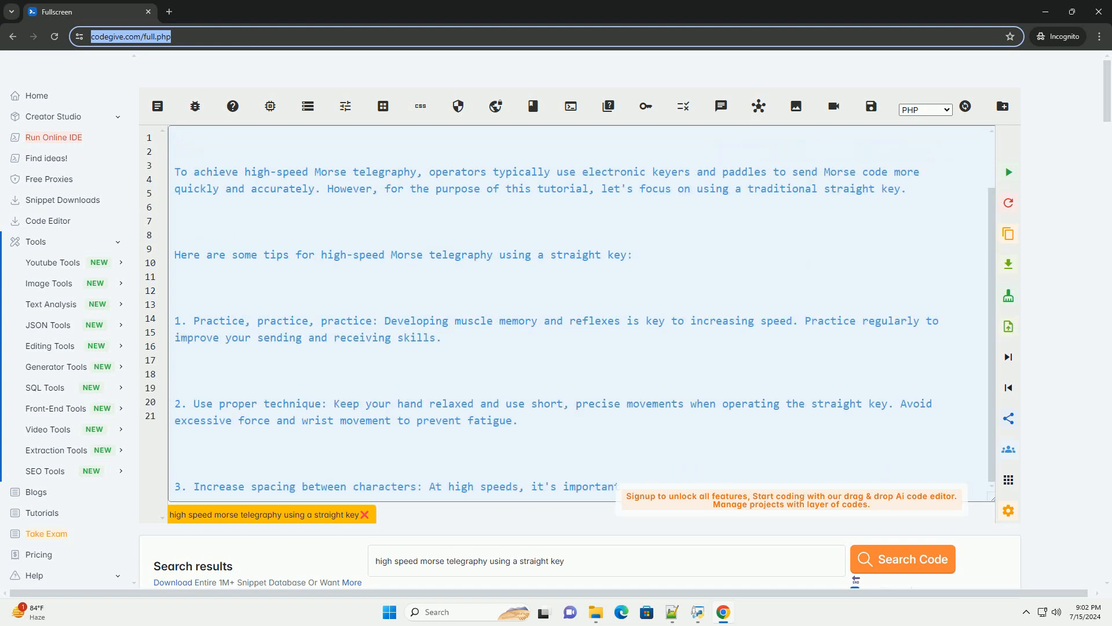
{"action": "scroll", "scroll_direction": "down", "scroll_amount": 3}
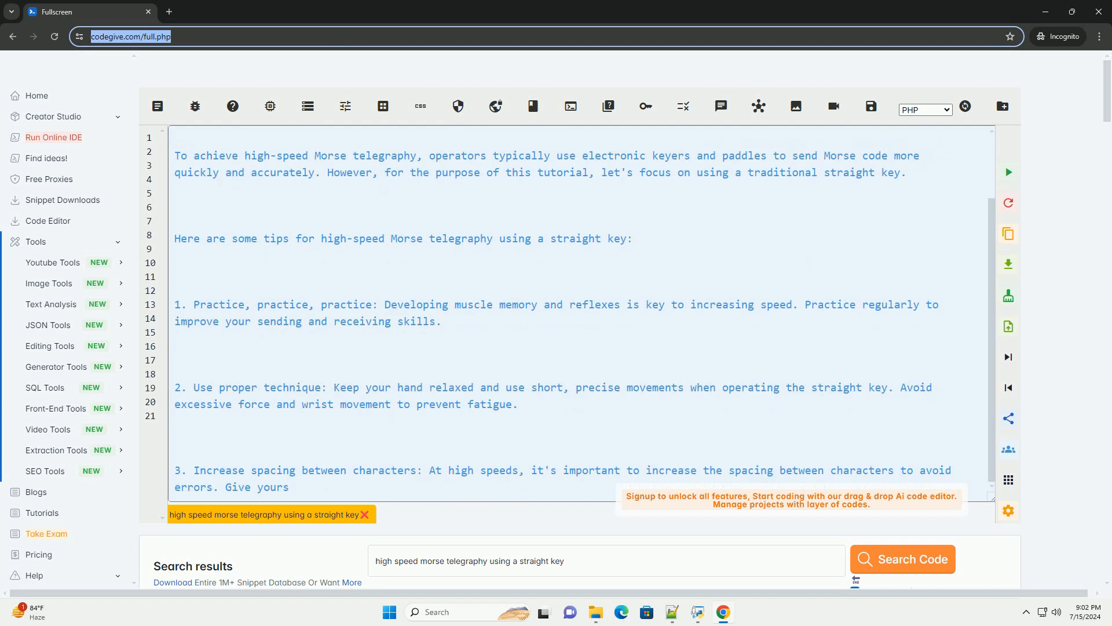
{"action": "scroll", "scroll_direction": "down", "scroll_amount": 3}
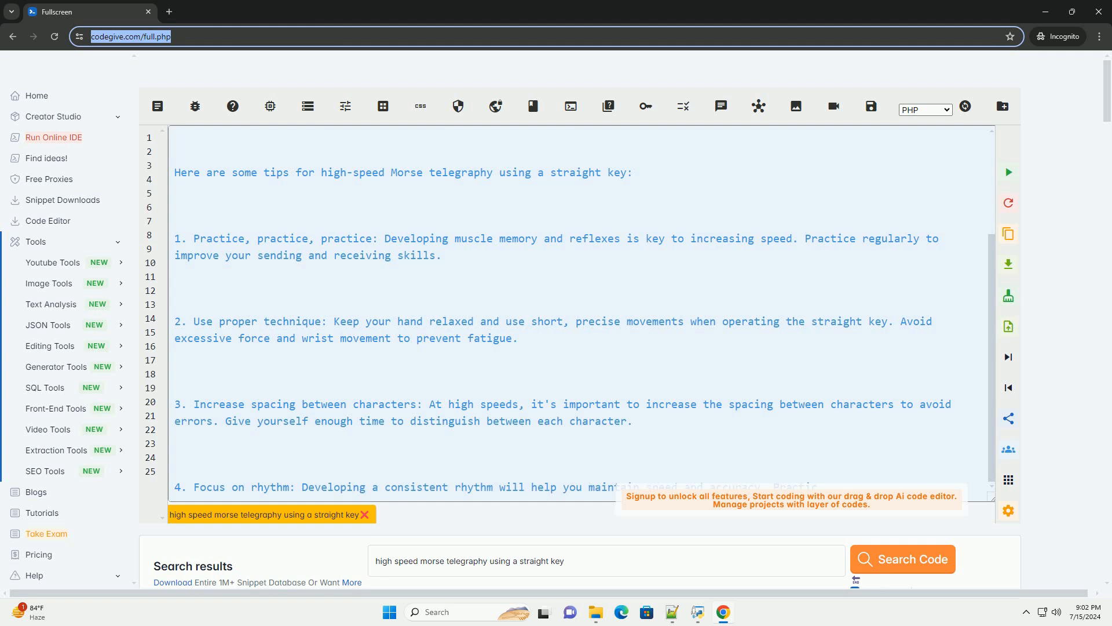
{"action": "scroll", "scroll_direction": "down", "scroll_amount": 3}
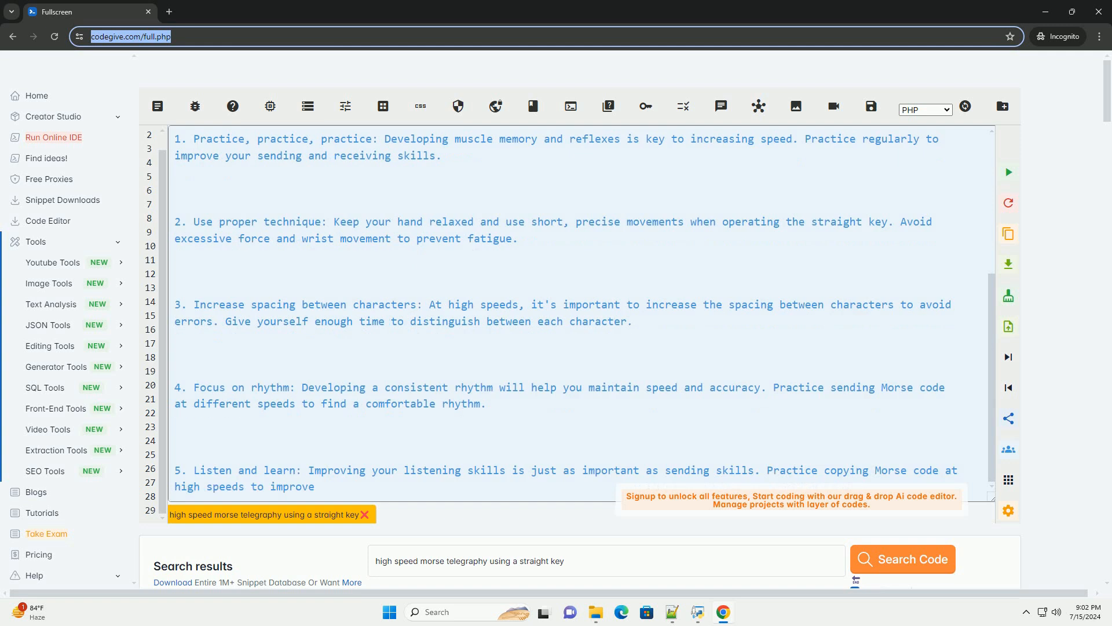
{"action": "scroll", "scroll_direction": "down", "scroll_amount": 3}
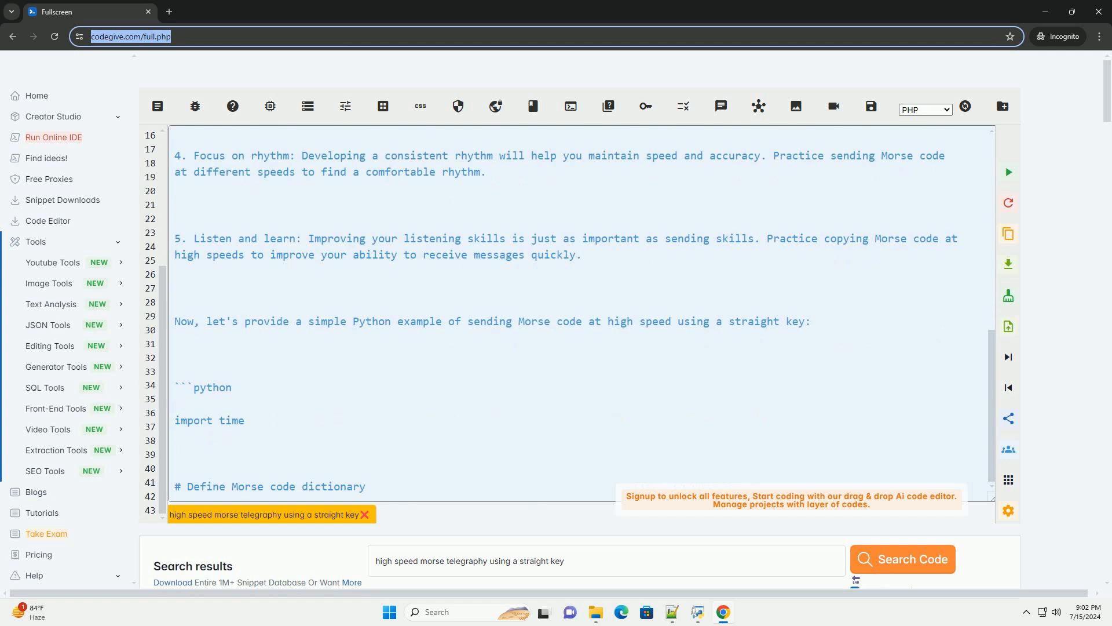
{"action": "scroll", "scroll_direction": "down", "scroll_amount": 3}
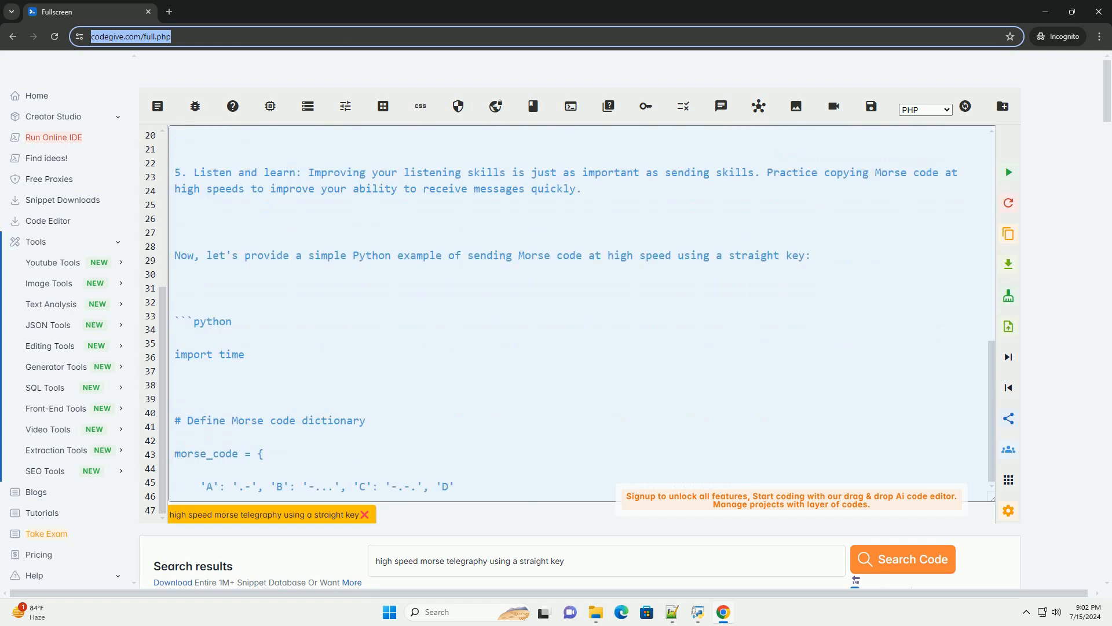
{"action": "scroll", "scroll_direction": "down", "scroll_amount": 3}
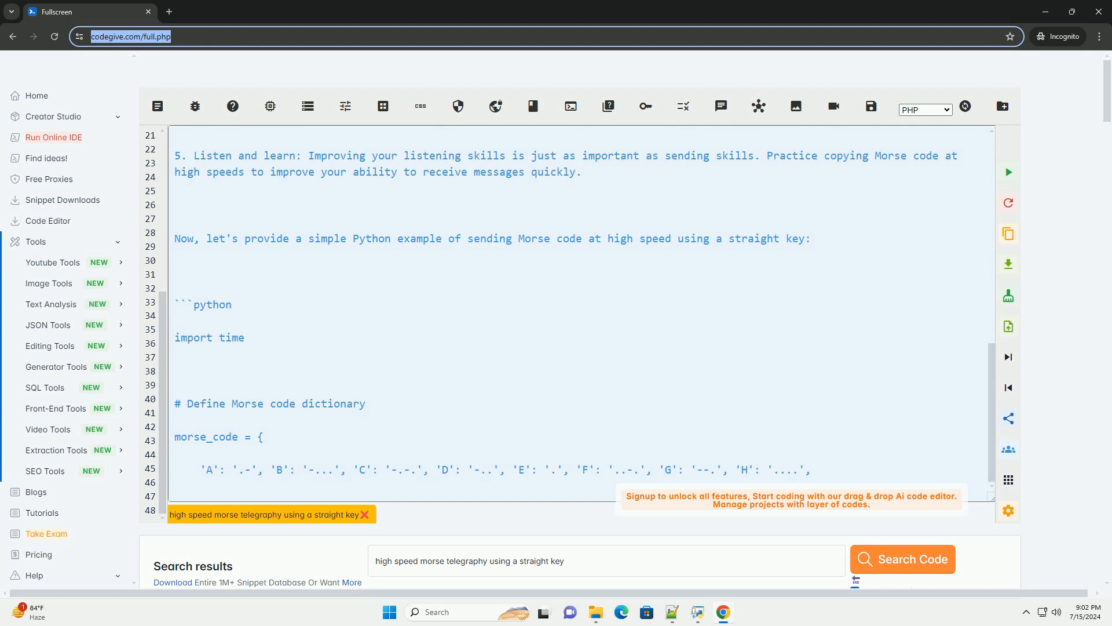
{"action": "scroll", "scroll_direction": "down", "scroll_amount": 3}
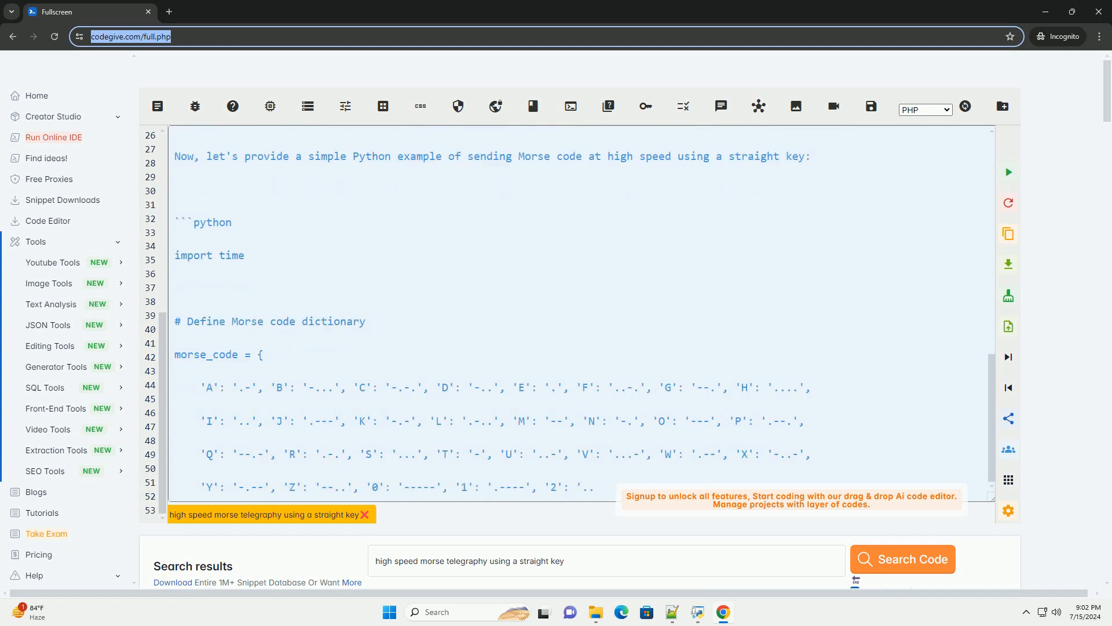
{"action": "scroll", "scroll_direction": "down", "scroll_amount": 3}
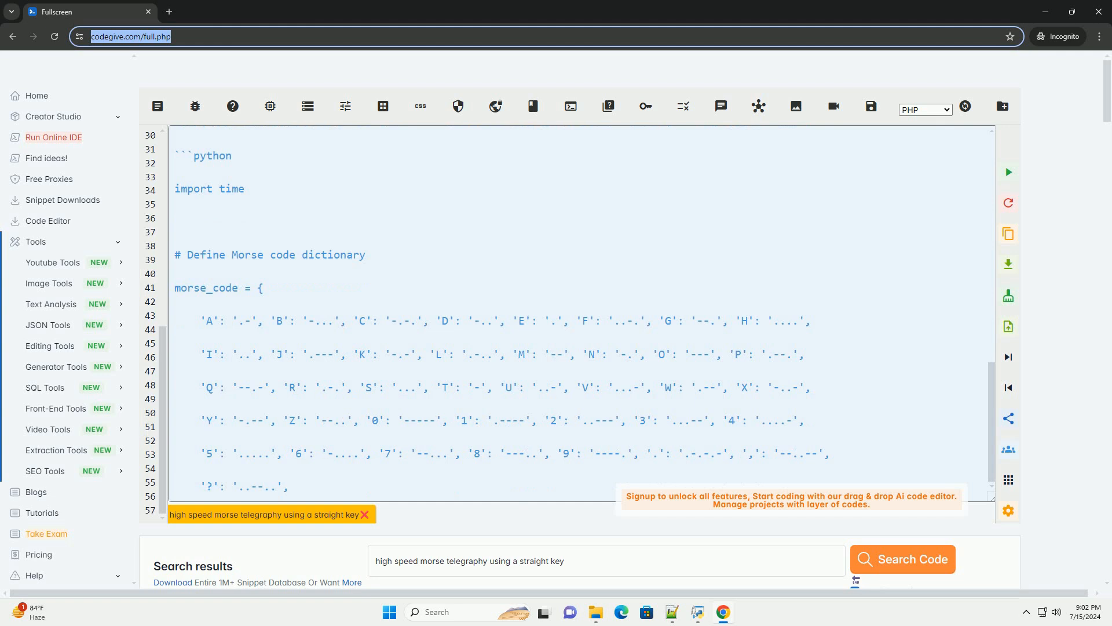
{"action": "scroll", "scroll_direction": "down", "scroll_amount": 3}
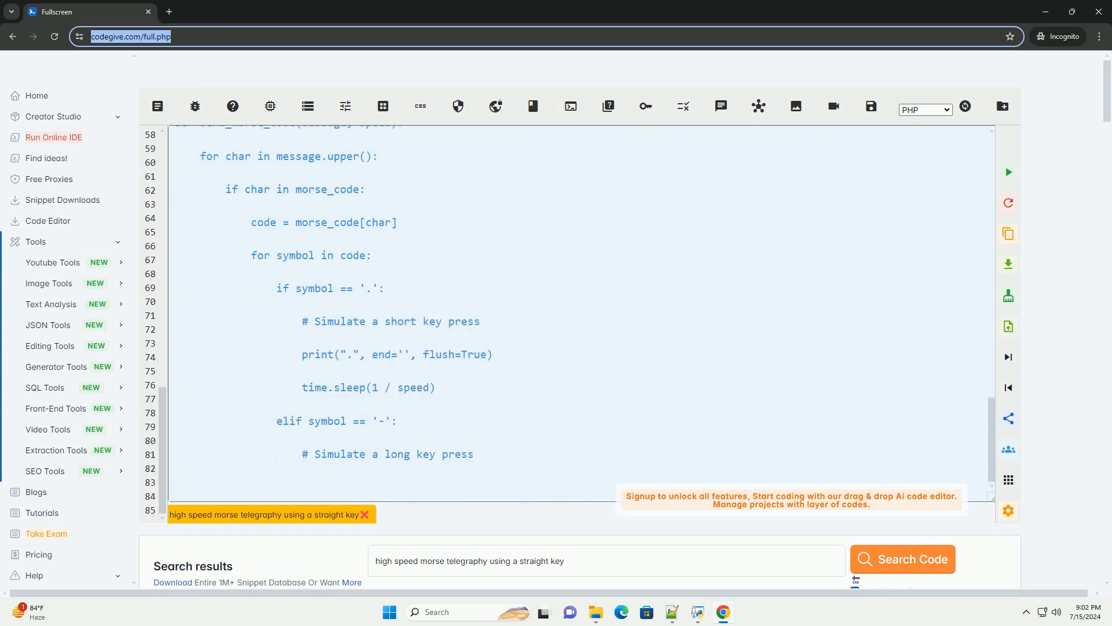
{"action": "type", "text": "print(\"-\", end='', flush=True"}
{"action": "type", "text": "time"}
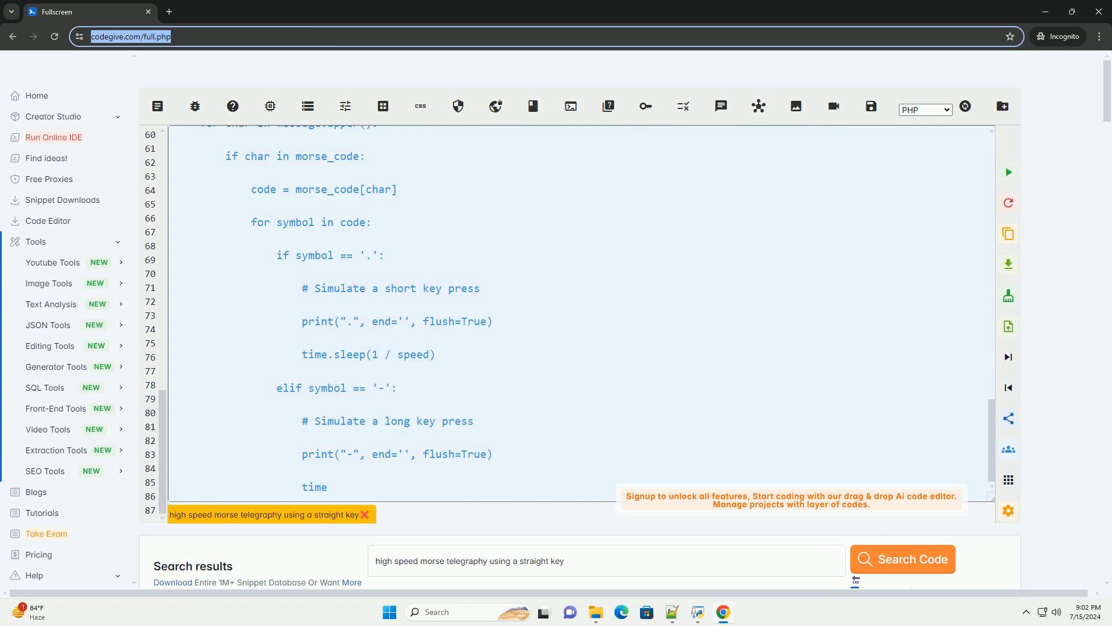
{"action": "scroll", "scroll_direction": "down", "scroll_amount": 3}
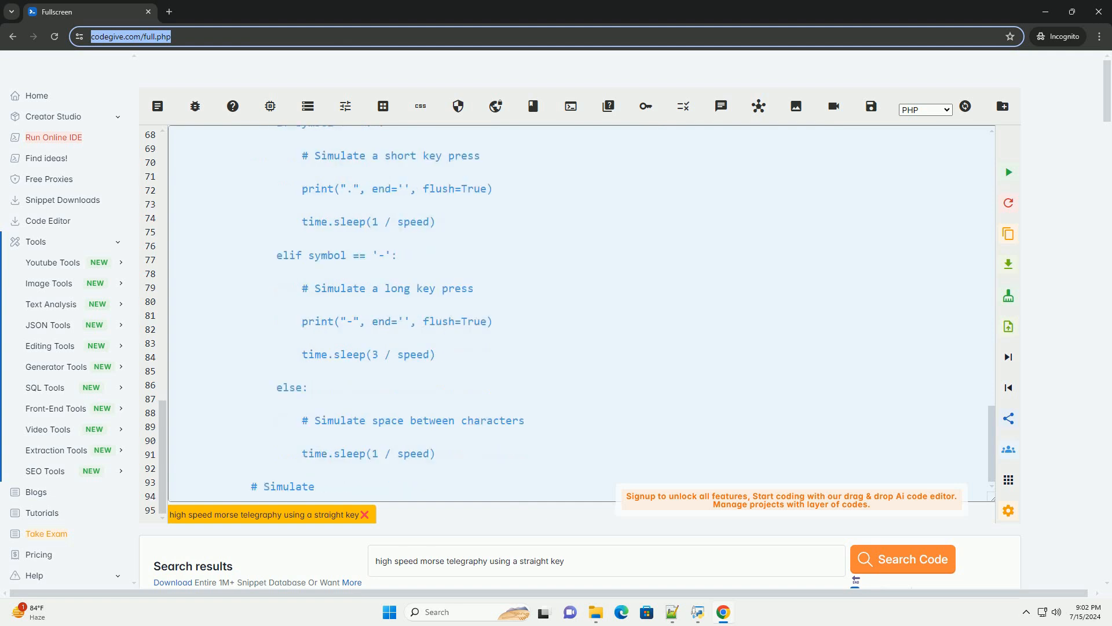
{"action": "scroll", "scroll_direction": "down", "scroll_amount": 3}
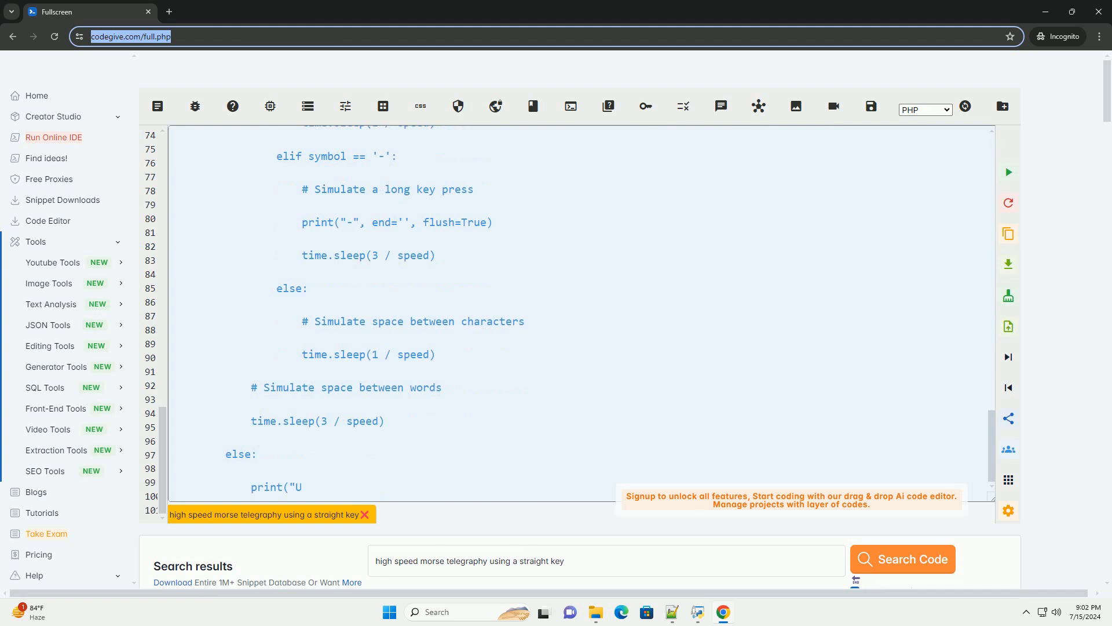
{"action": "scroll", "scroll_direction": "down", "scroll_amount": 3}
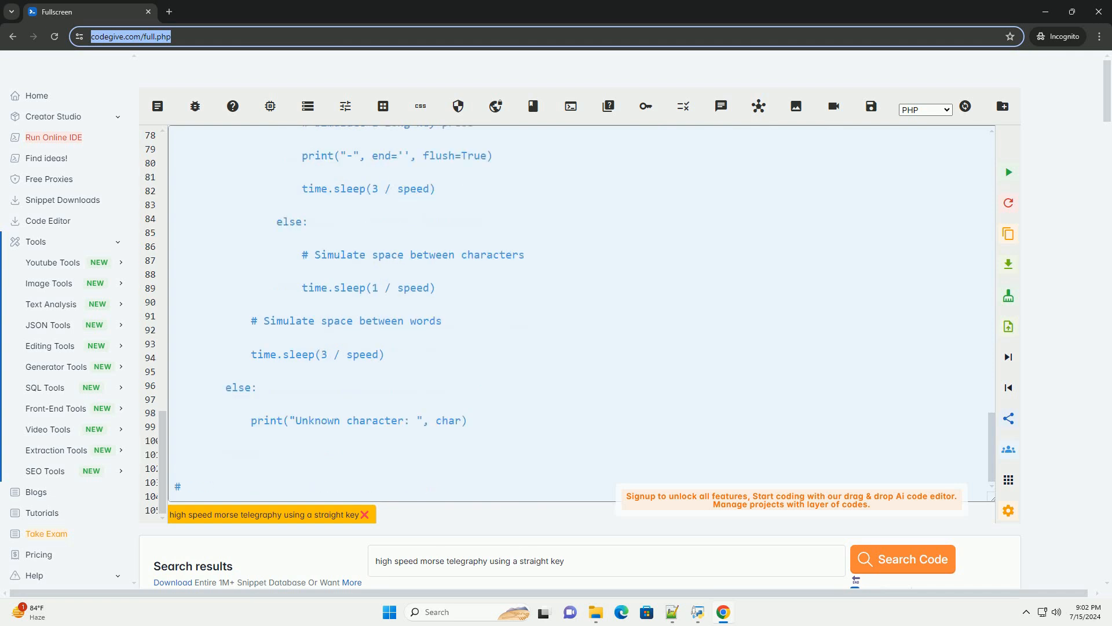
{"action": "type", "text": "# Send a message at high speed"}
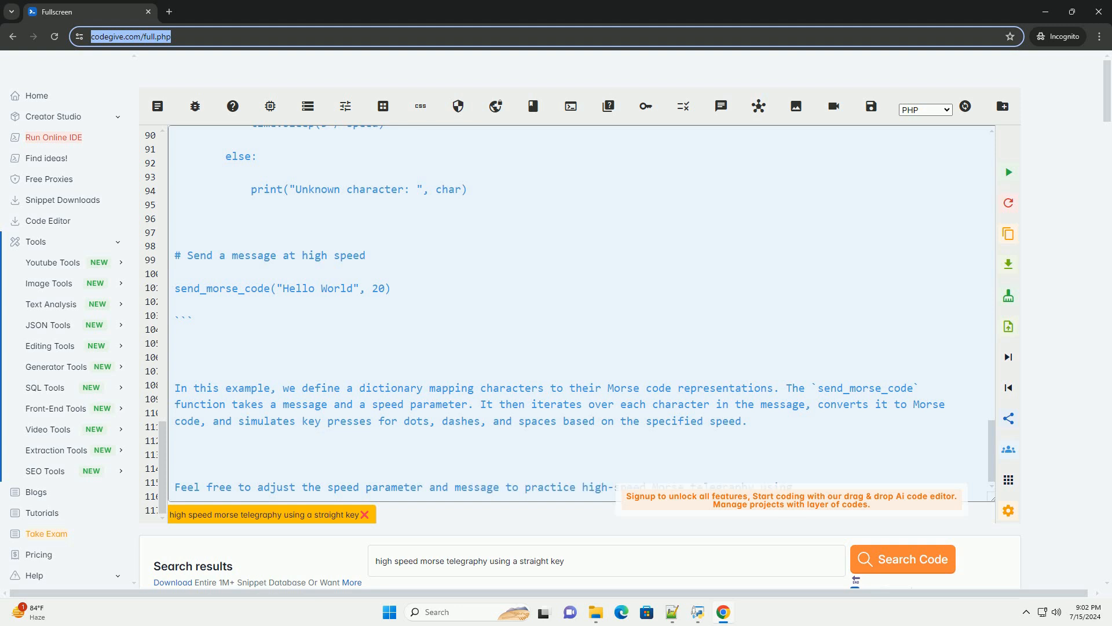
{"action": "scroll", "scroll_direction": "down", "scroll_amount": 3}
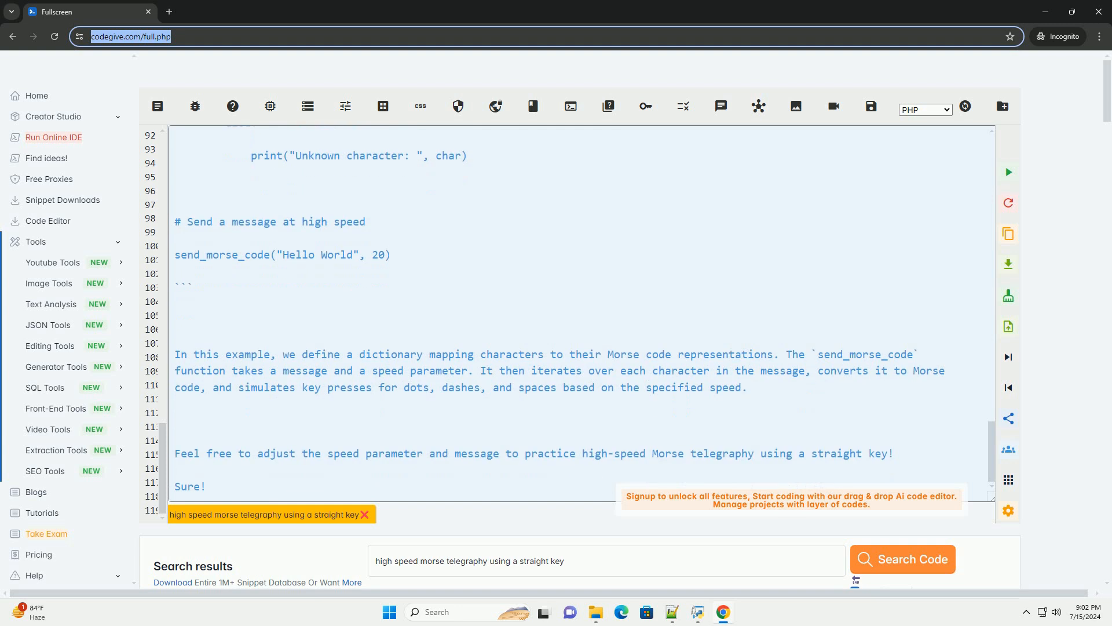